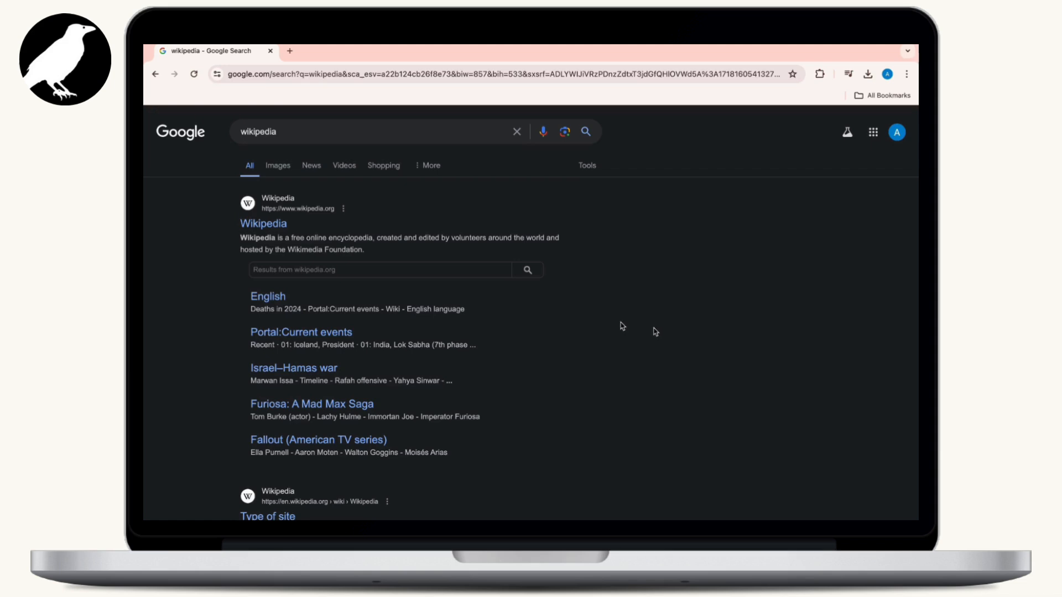
Step: Select the Wikipedia description sentence in the top Google result and copy it
left_click_drag(240, 237, 323, 239)
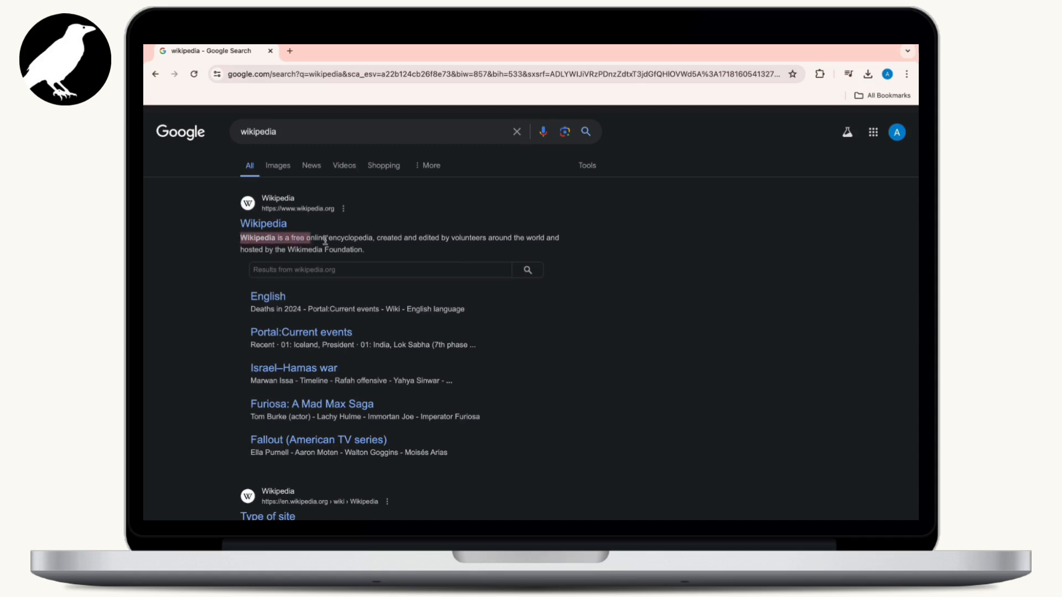
left_click_drag(325, 238, 362, 249)
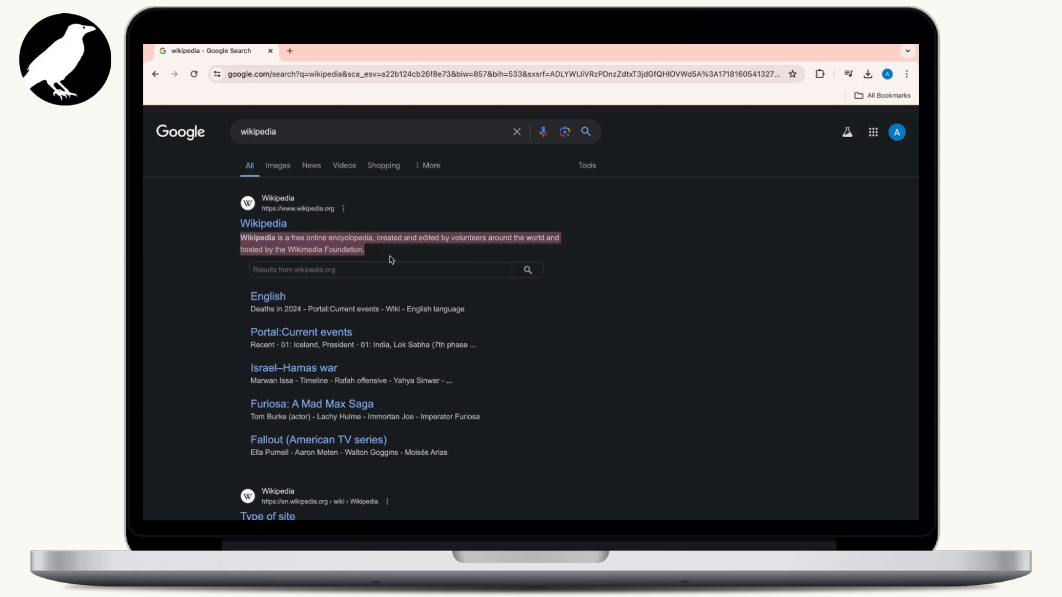
right_click(364, 244)
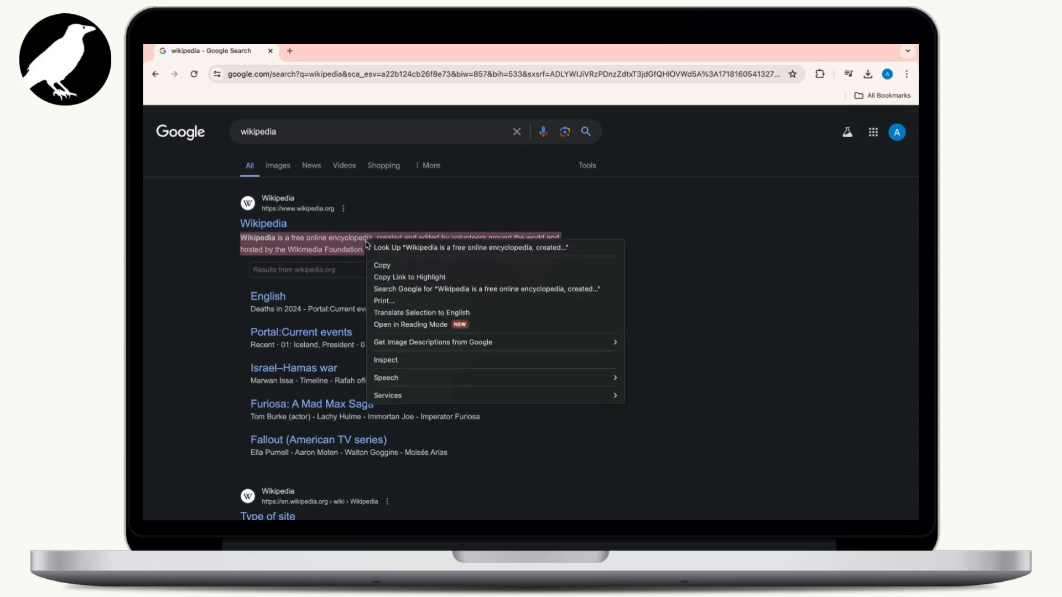
left_click(416, 263)
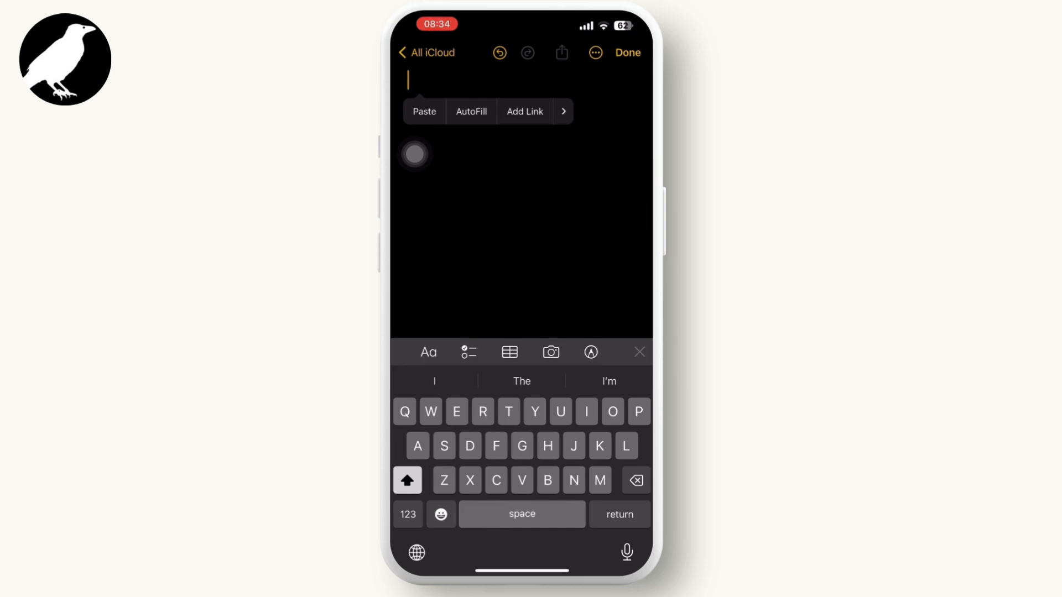
Step: Paste the copied Wikipedia description into the empty iPhone note
left_click(423, 111)
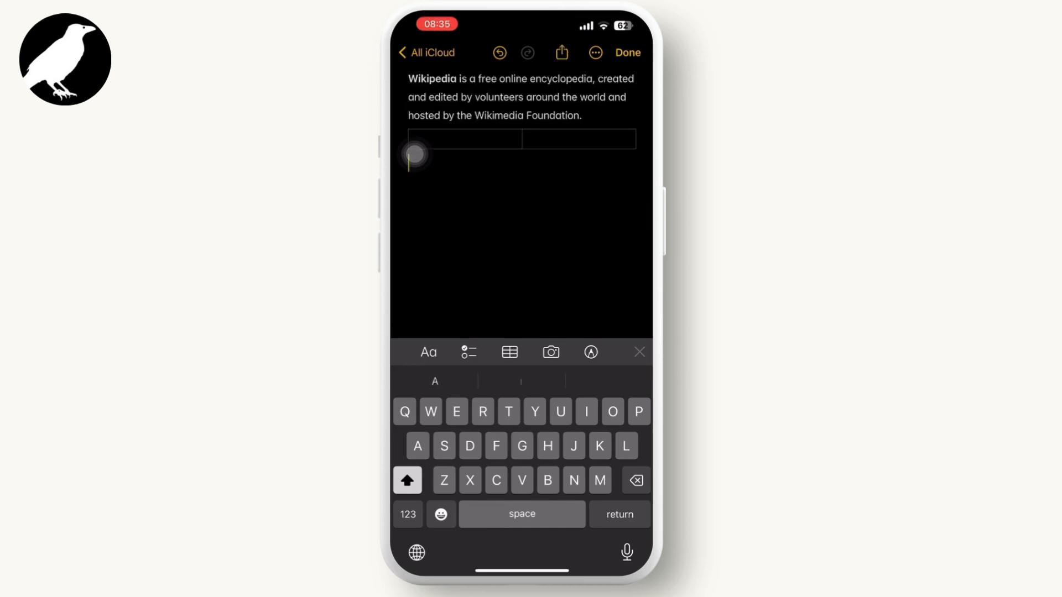